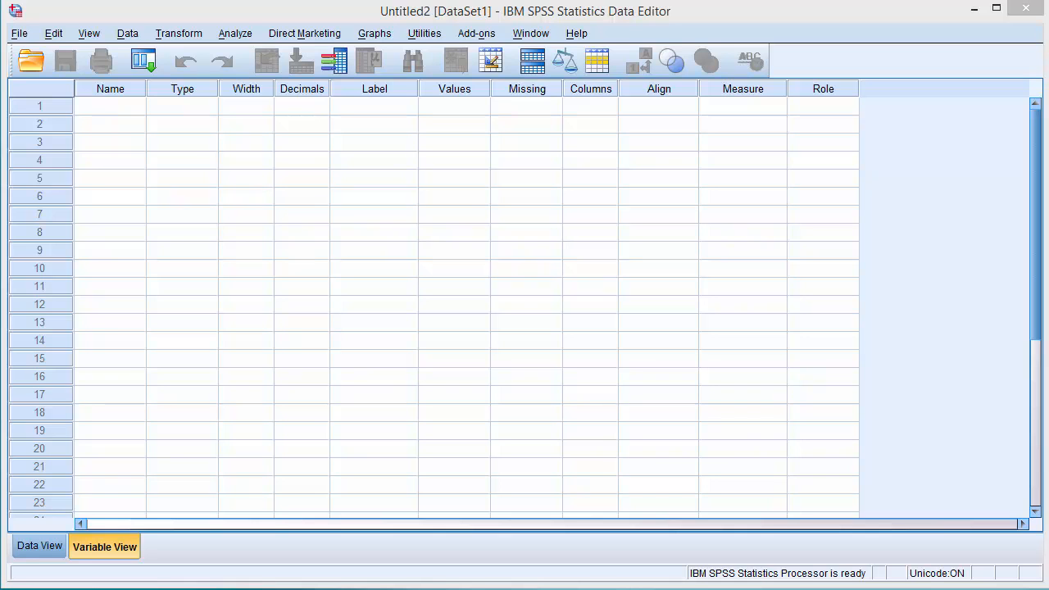
# Toggle between Data View and Variable View and inspect the variable grid's columns
pyautogui.click(40, 546)
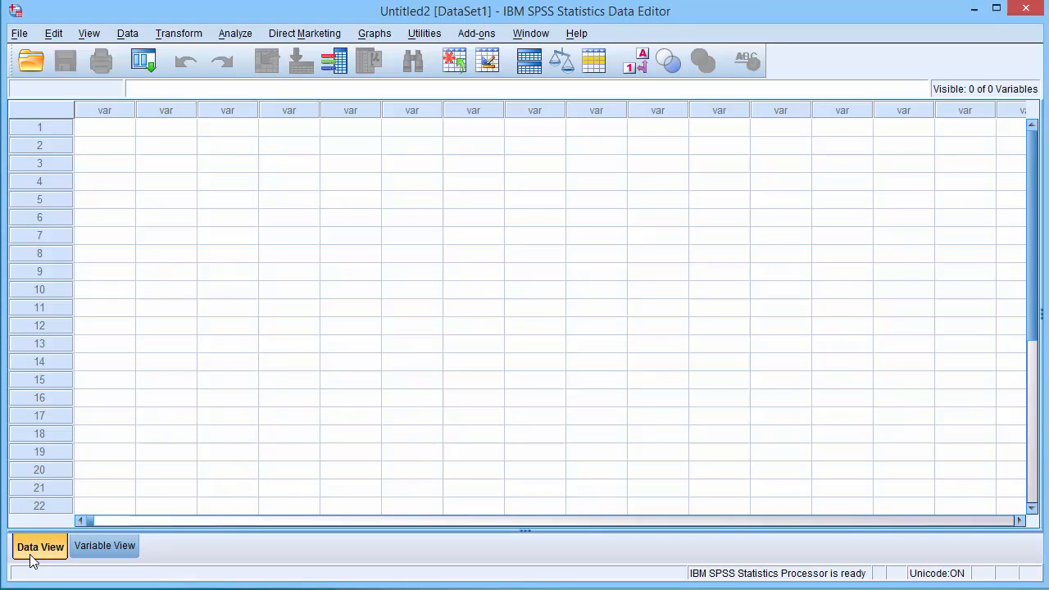
pyautogui.click(104, 546)
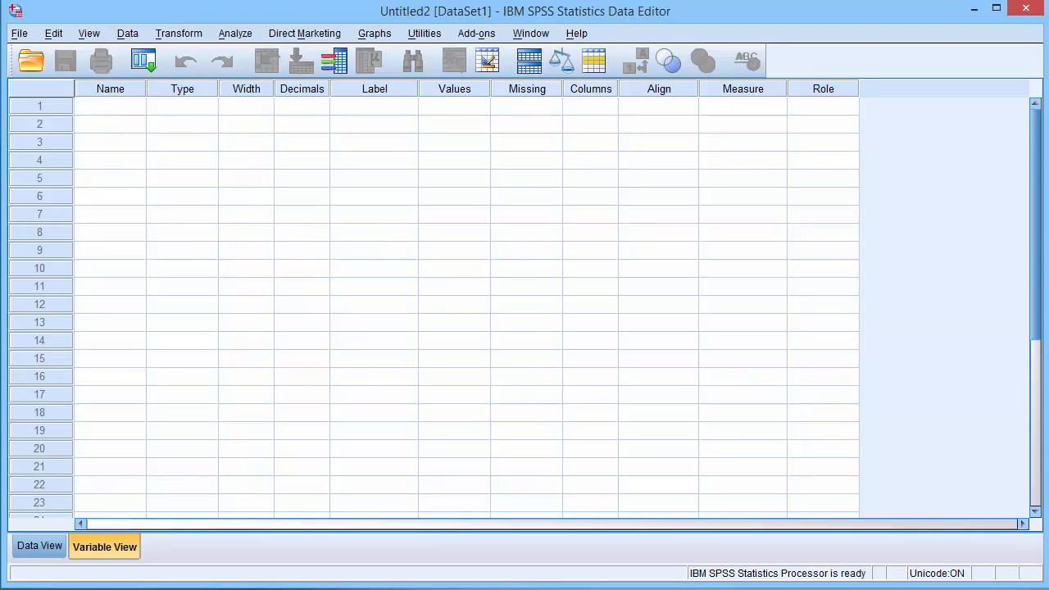
pyautogui.click(39, 545)
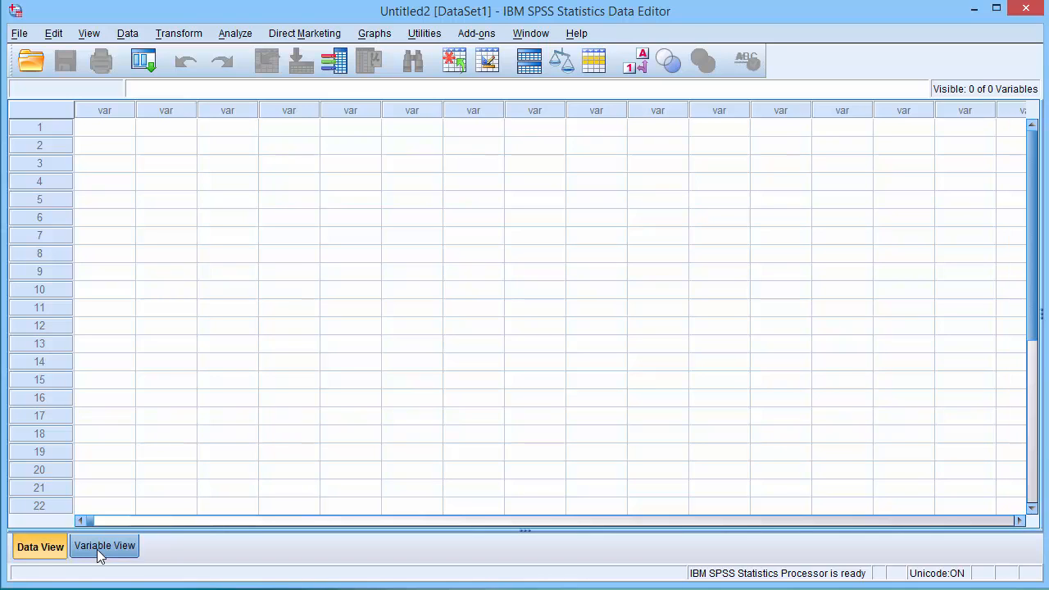
pyautogui.click(105, 546)
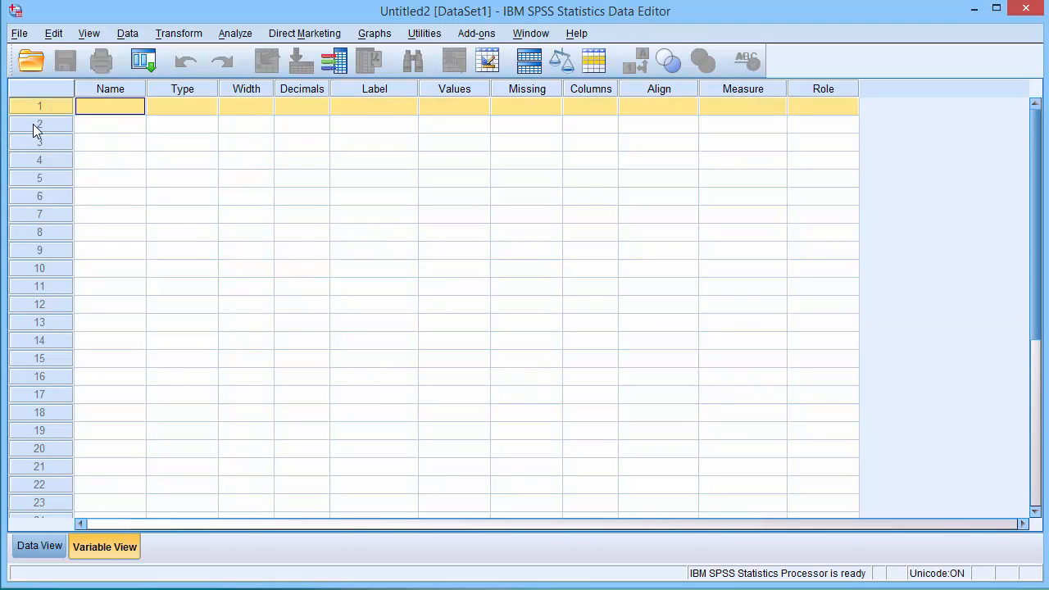
pyautogui.click(38, 160)
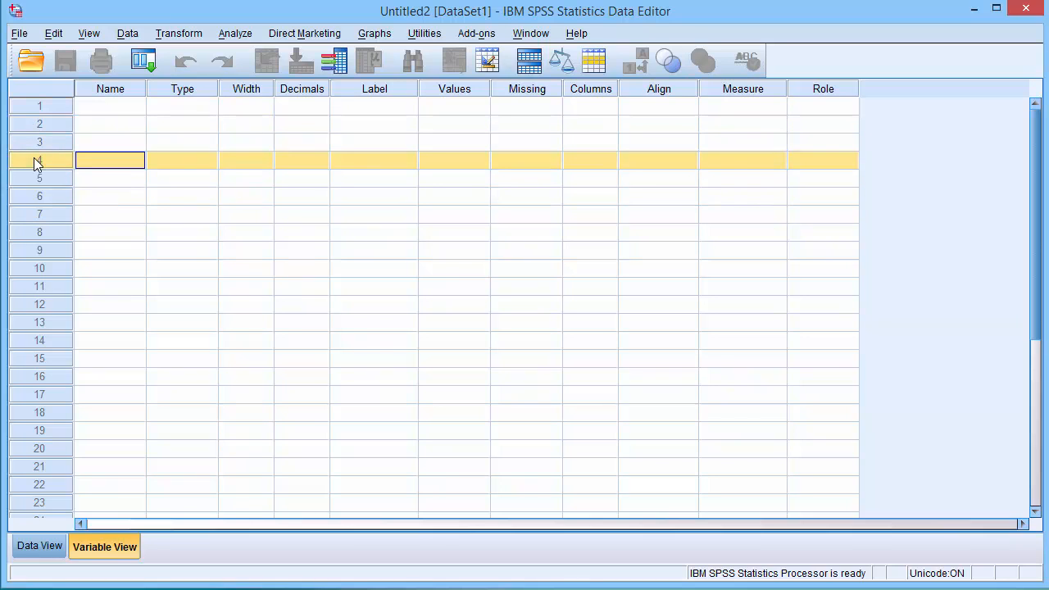
pyautogui.click(182, 105)
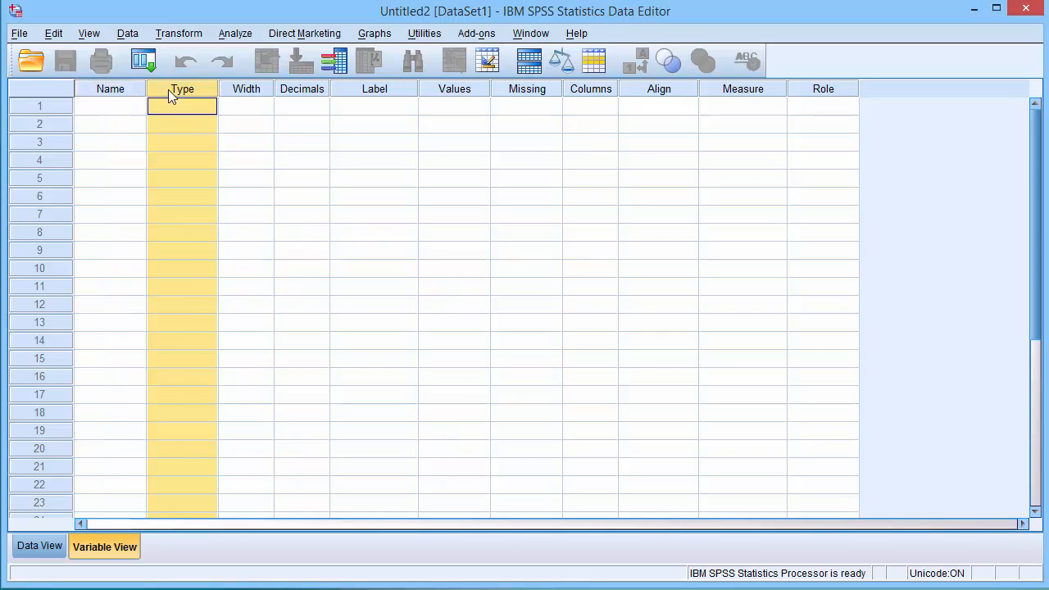
pyautogui.click(301, 105)
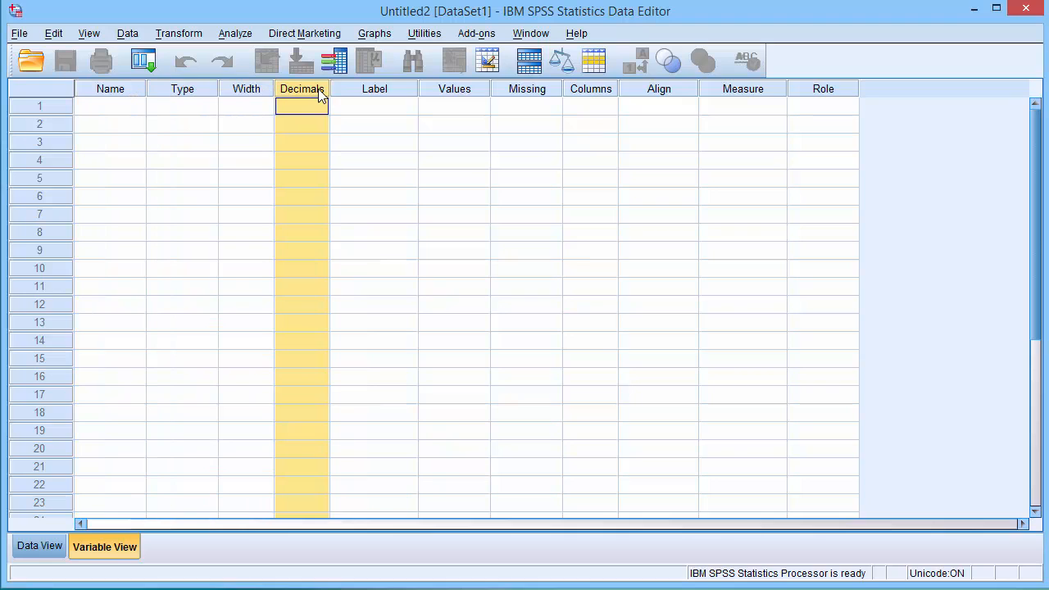
pyautogui.click(373, 105)
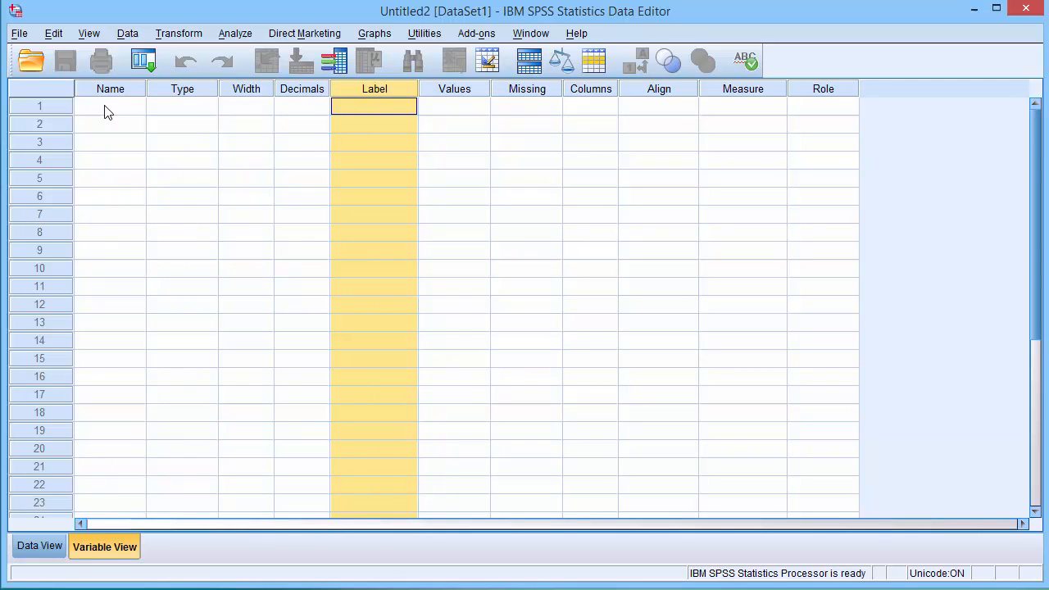
# Enter 'Gender' as the first variable's name in row 1
pyautogui.click(110, 105)
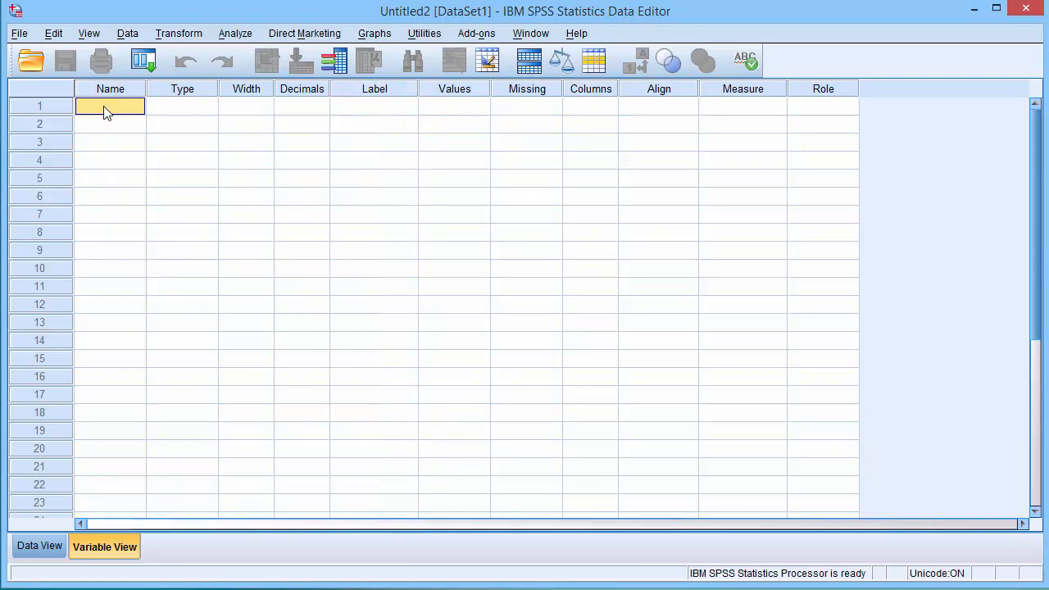
pyautogui.write('Ge')
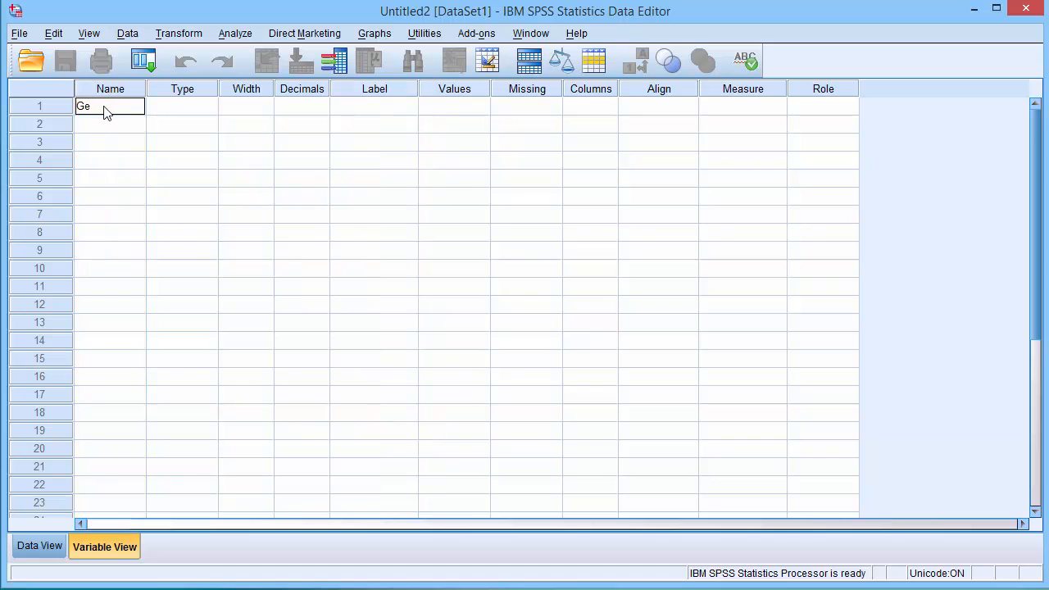
pyautogui.write('nder')
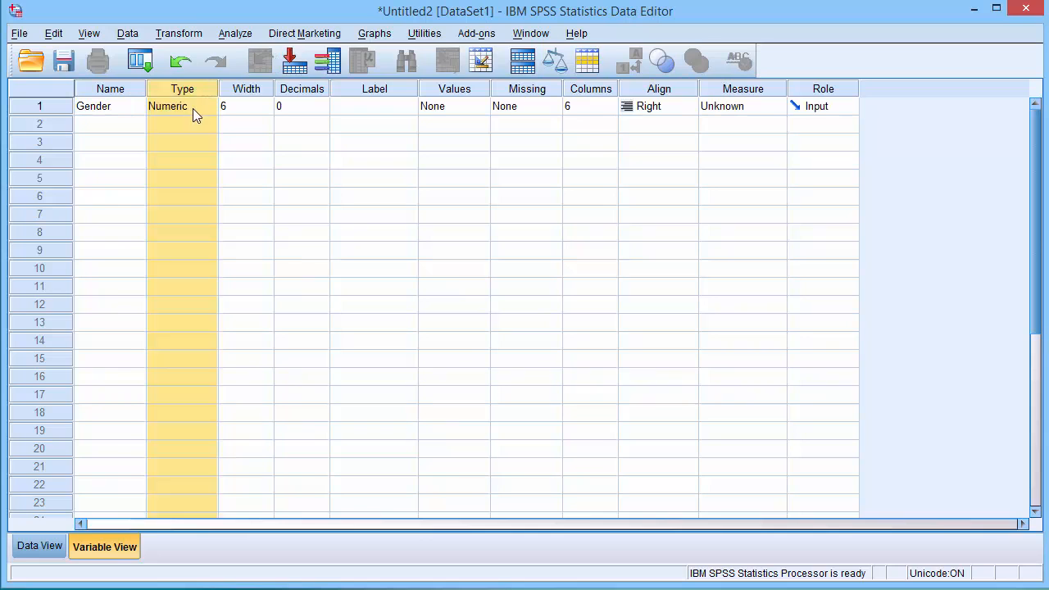
pyautogui.click(209, 106)
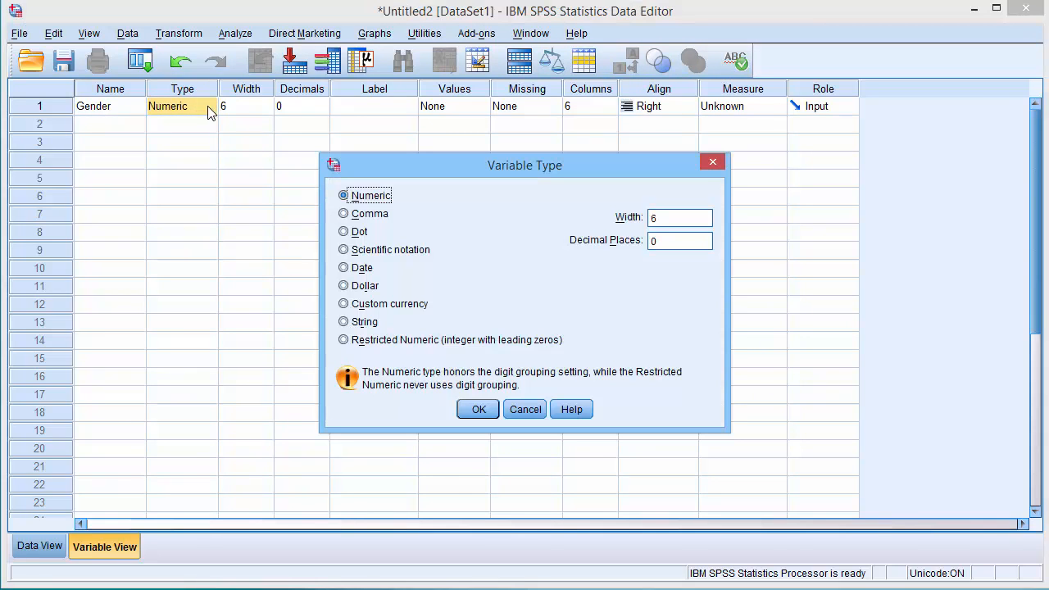
pyautogui.moveTo(457, 219)
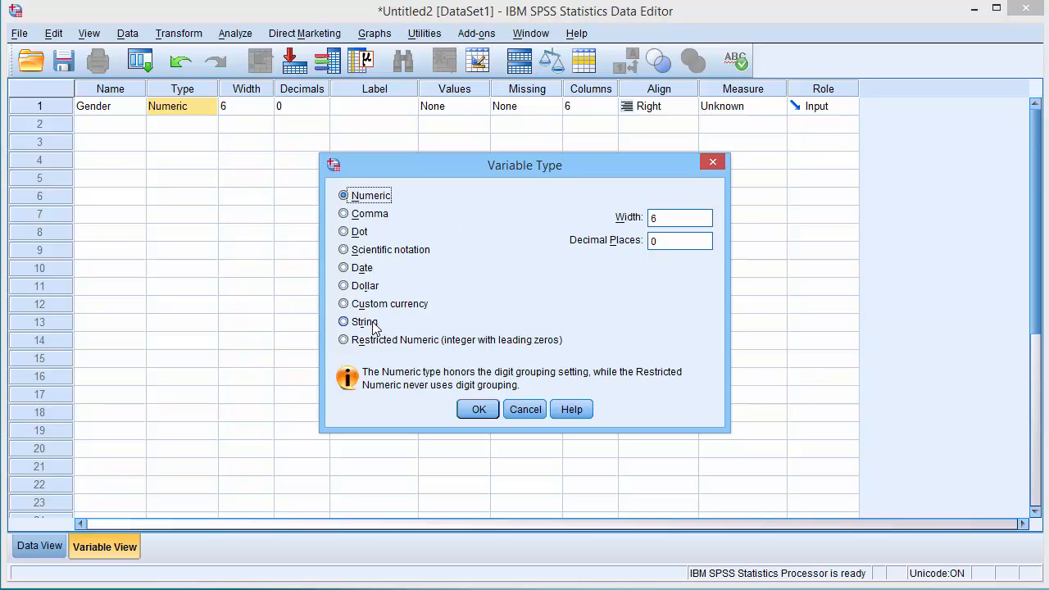
pyautogui.click(343, 321)
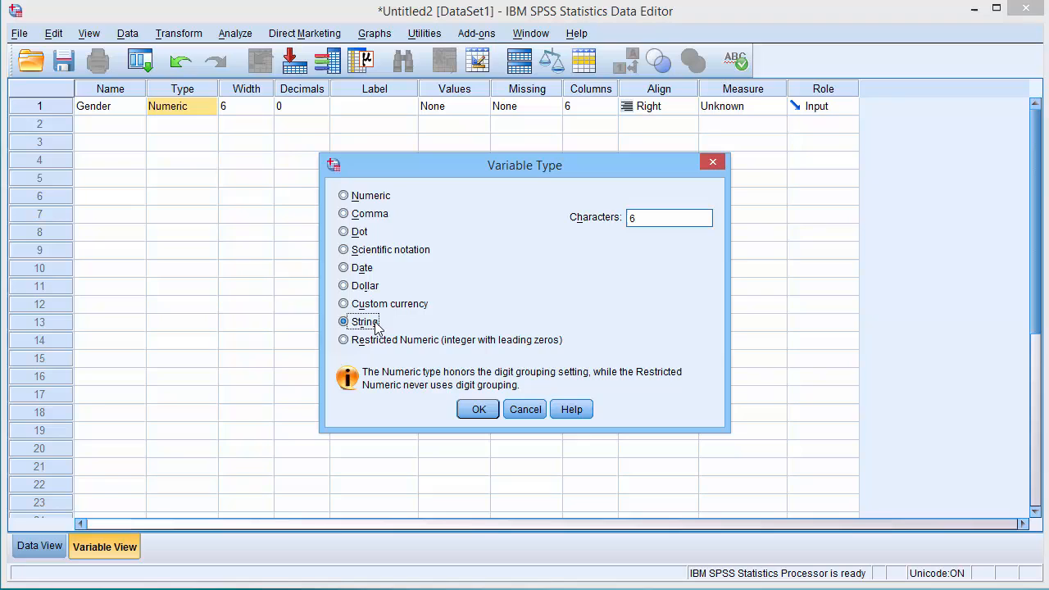
pyautogui.moveTo(469, 321)
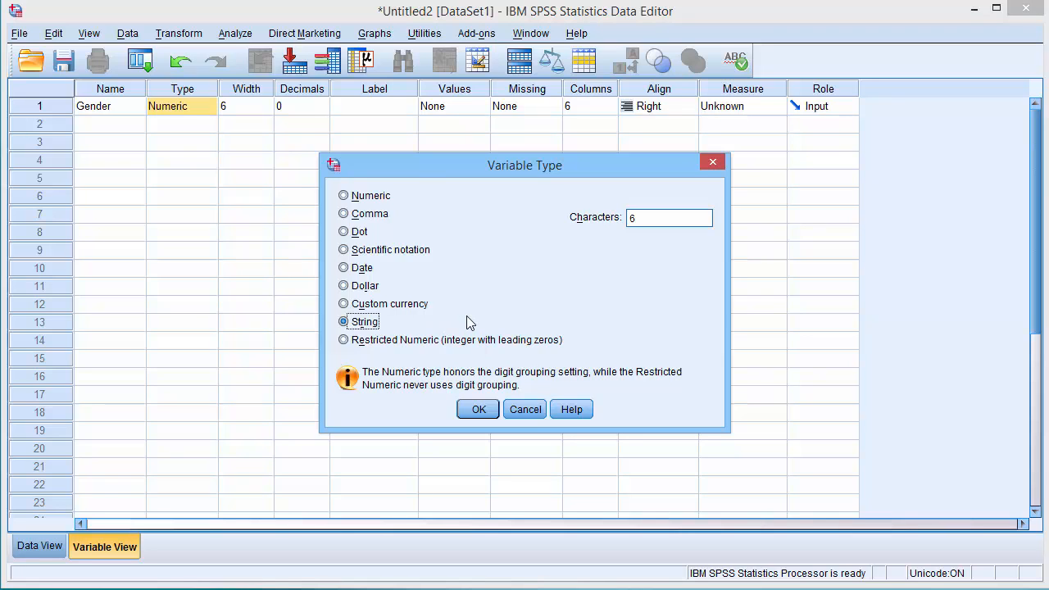
pyautogui.click(344, 267)
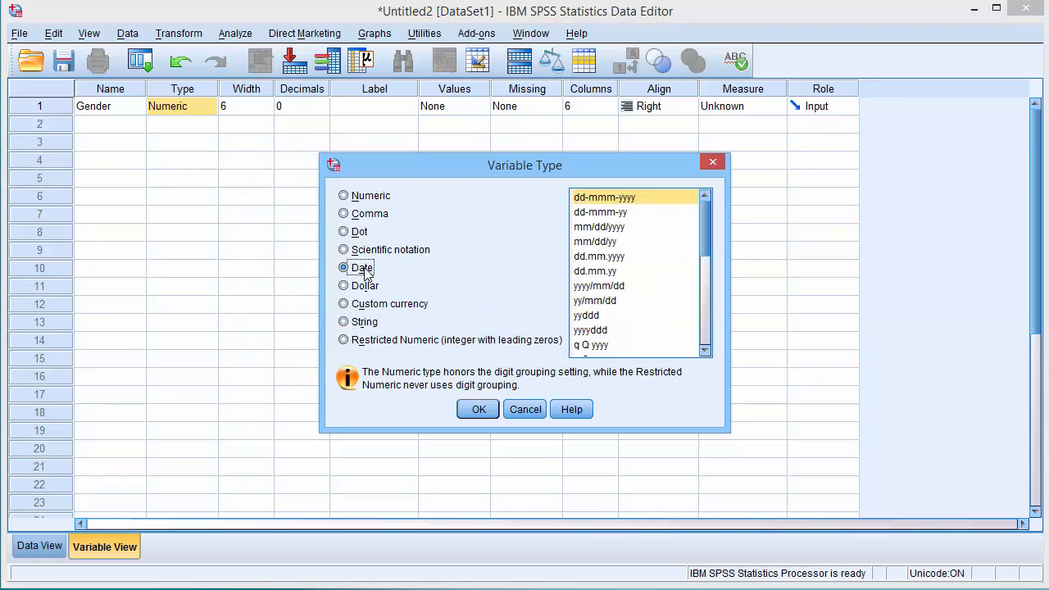
pyautogui.click(343, 195)
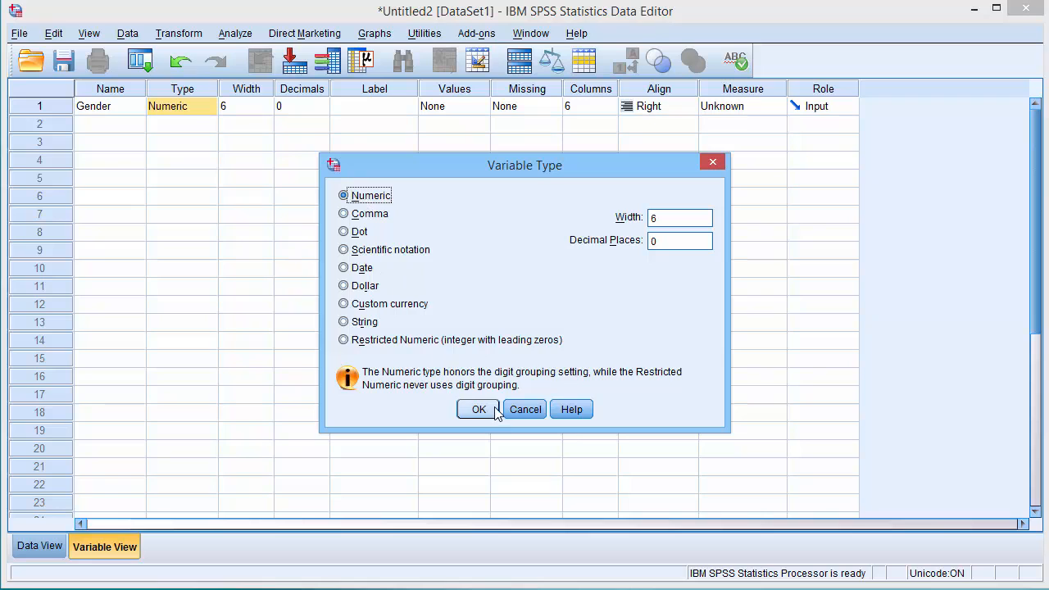
pyautogui.click(479, 409)
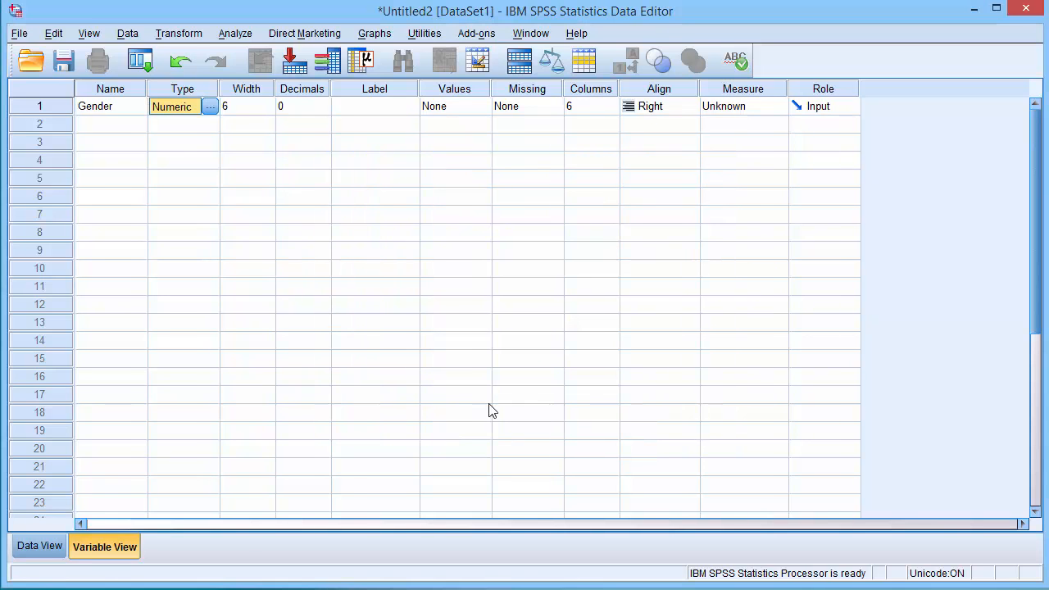
# Type 'Question 1' into Gender's Label cell
pyautogui.click(246, 88)
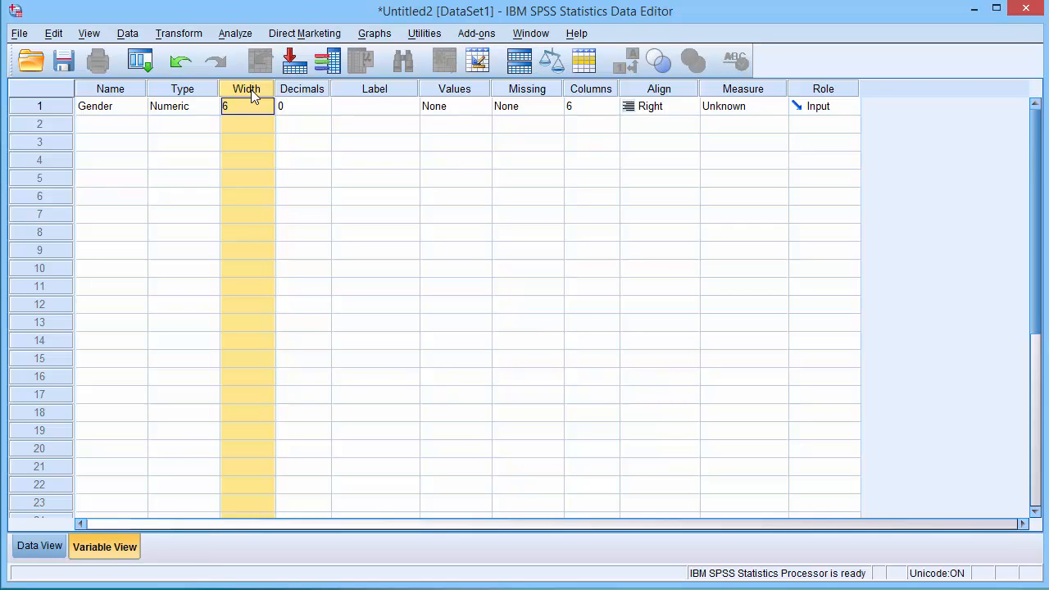
pyautogui.click(301, 106)
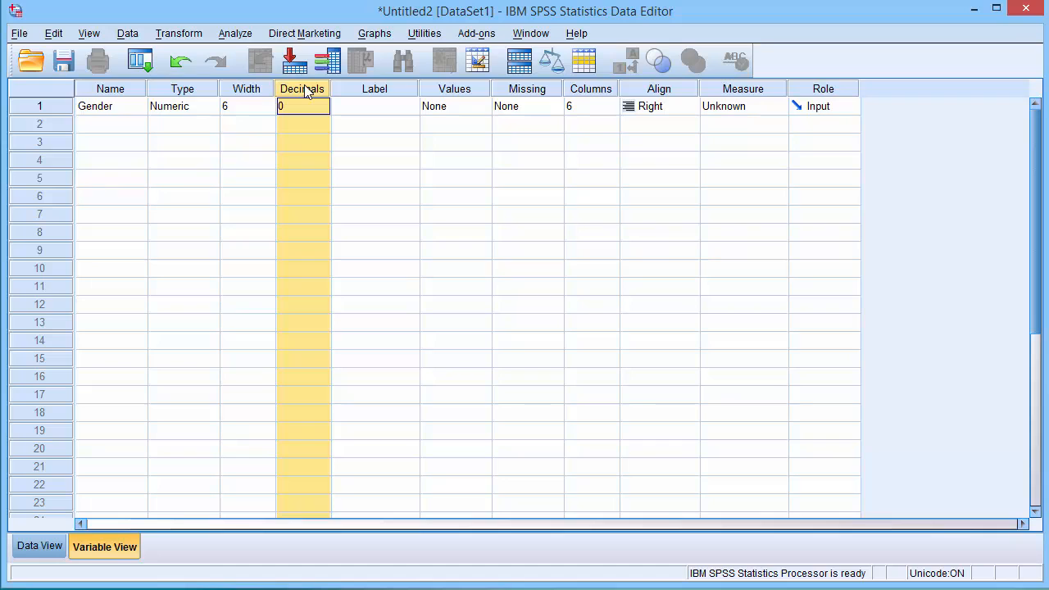
pyautogui.moveTo(373, 92)
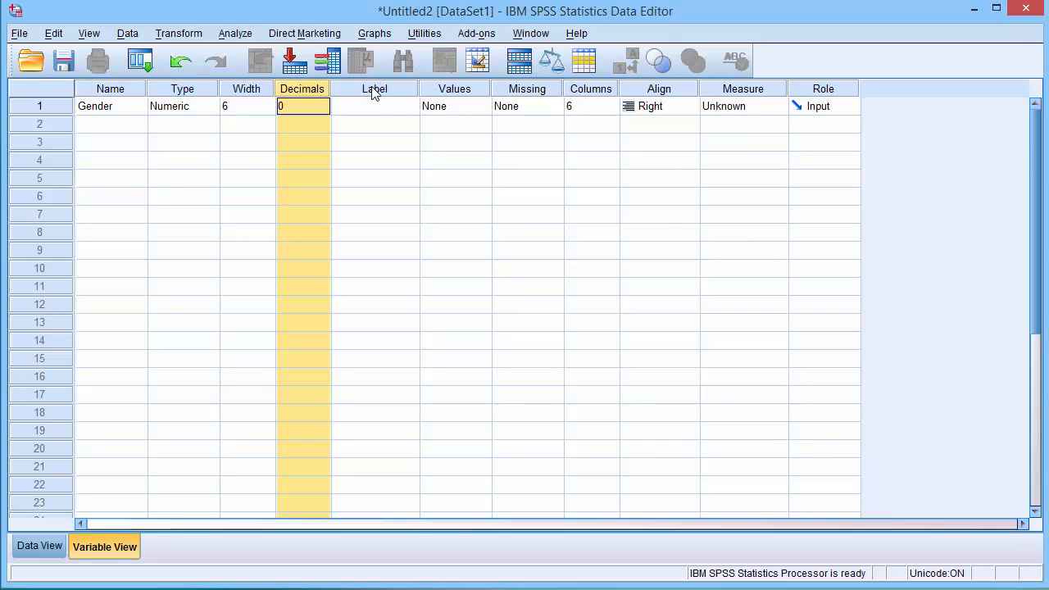
pyautogui.click(374, 106)
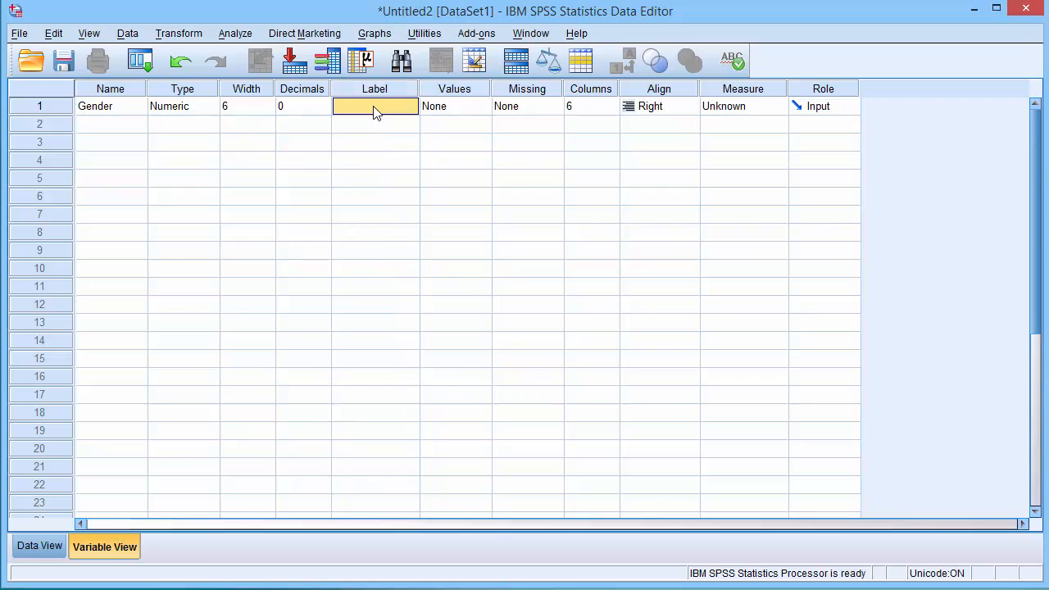
pyautogui.write('Que')
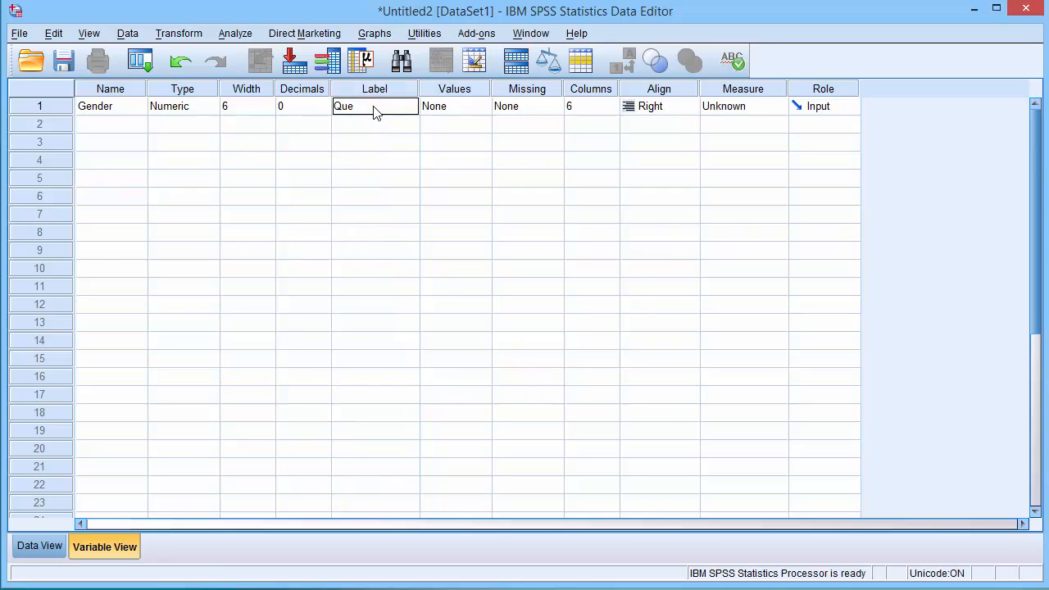
pyautogui.write('stion 1')
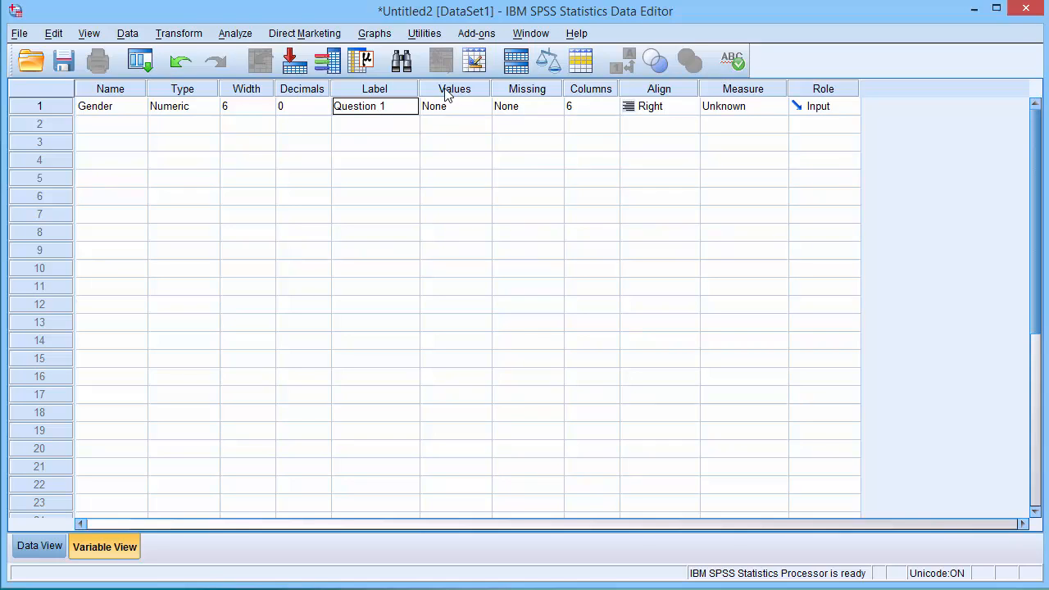
# Add value labels 1 = male and 2 = female to Gender
pyautogui.click(455, 88)
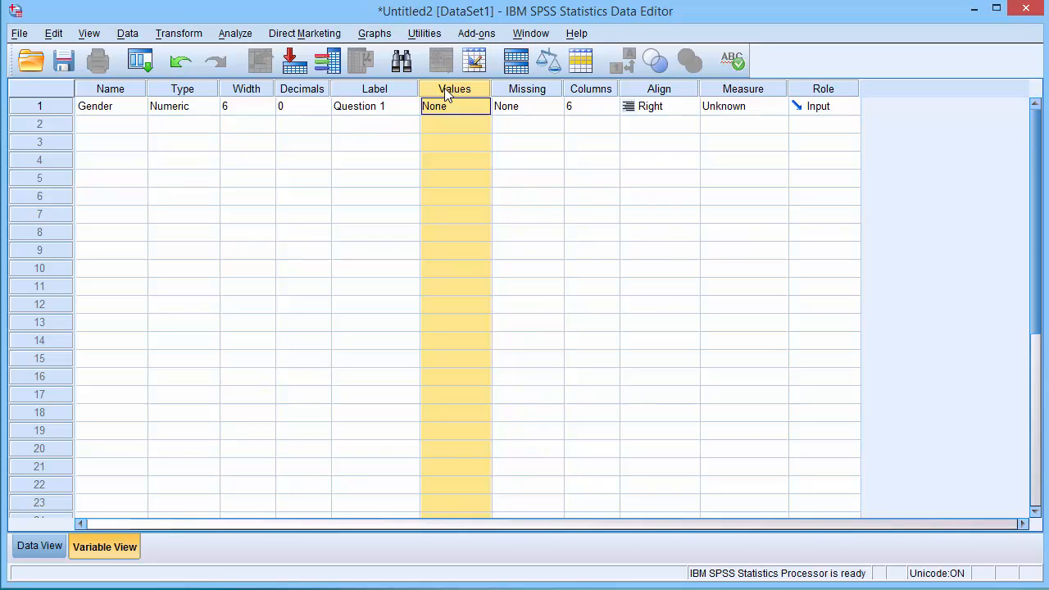
pyautogui.moveTo(448, 106)
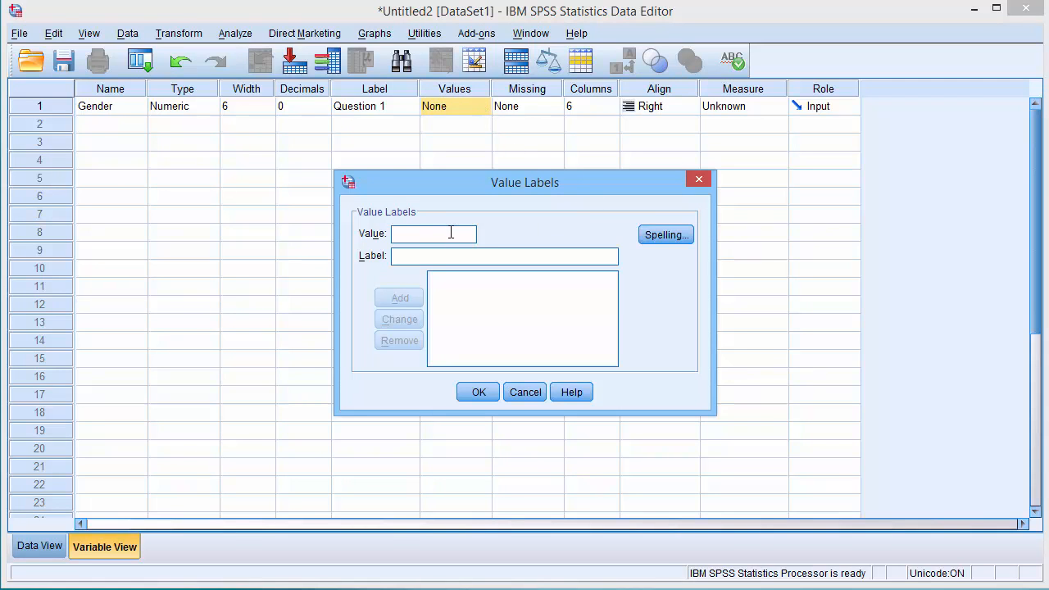
pyautogui.write('1')
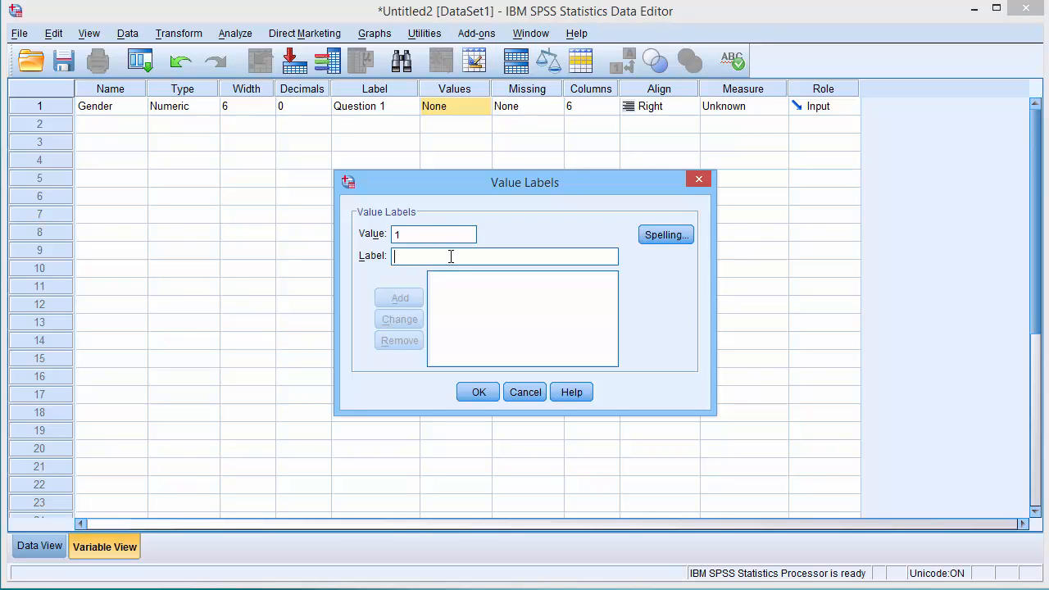
pyautogui.write('male')
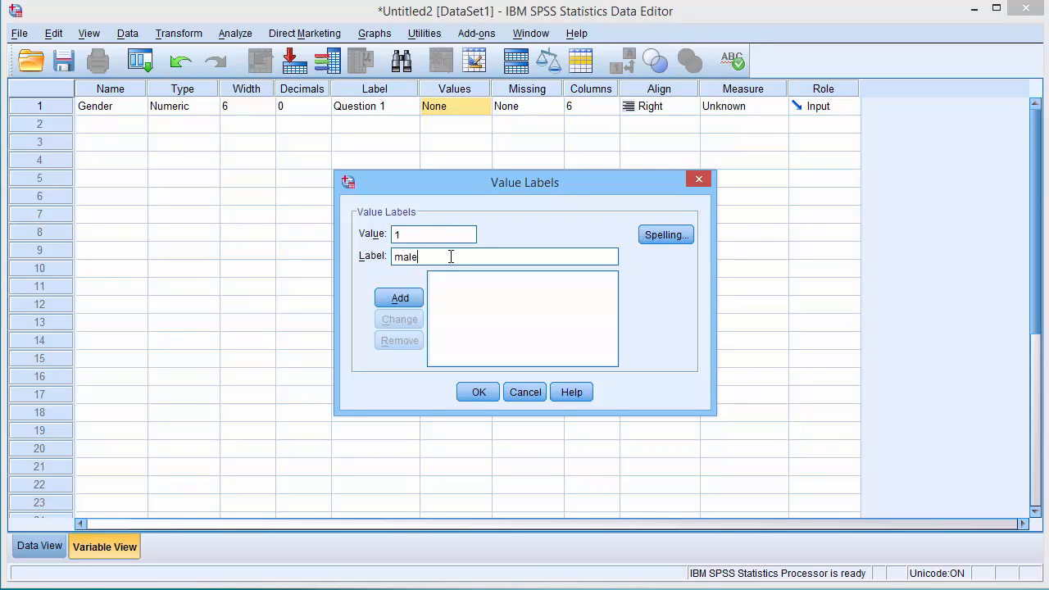
pyautogui.click(399, 298)
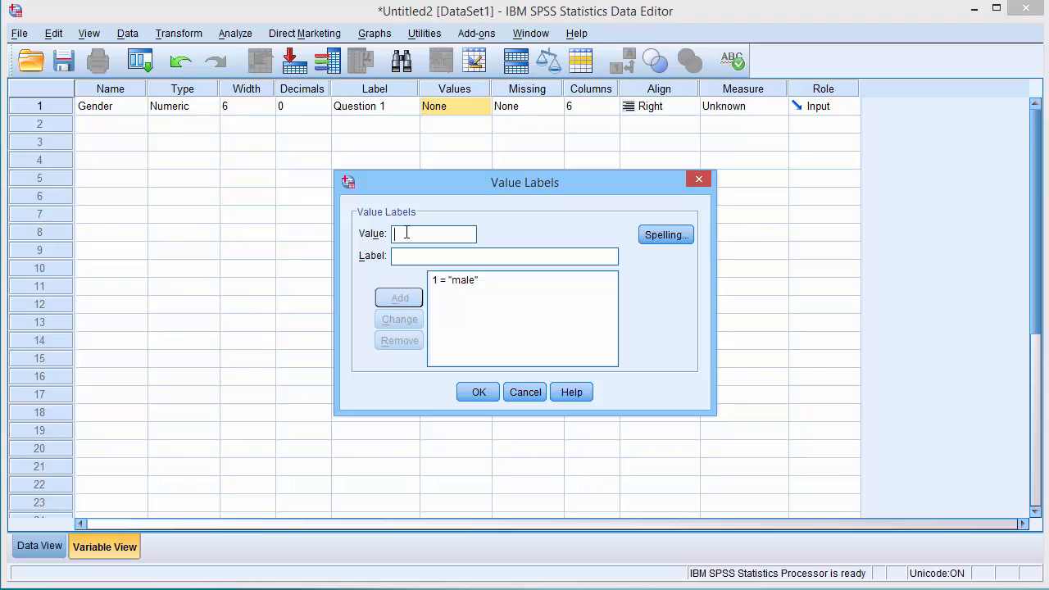
pyautogui.write('female')
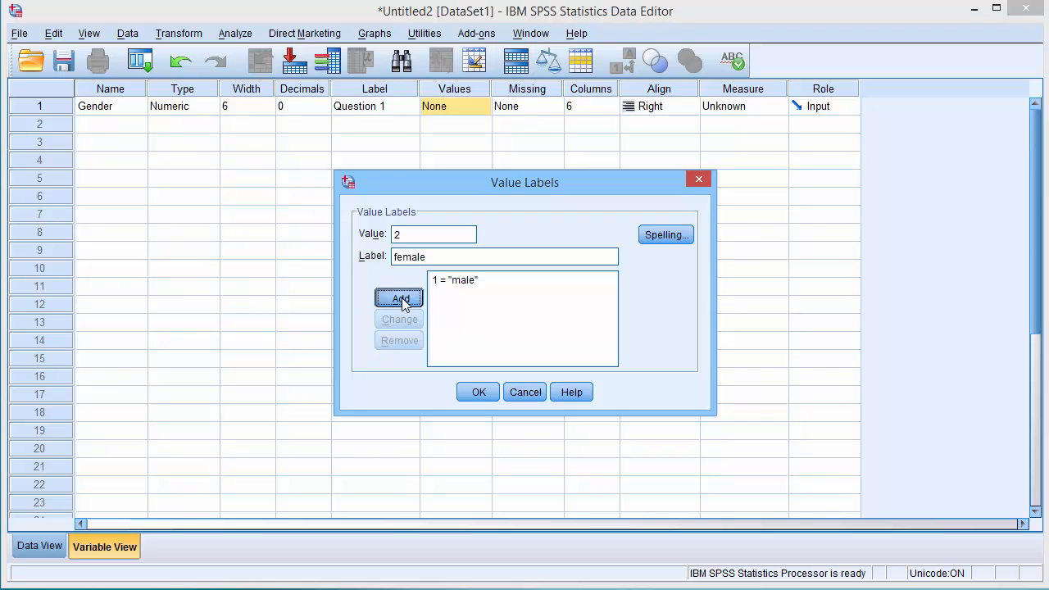
pyautogui.click(479, 392)
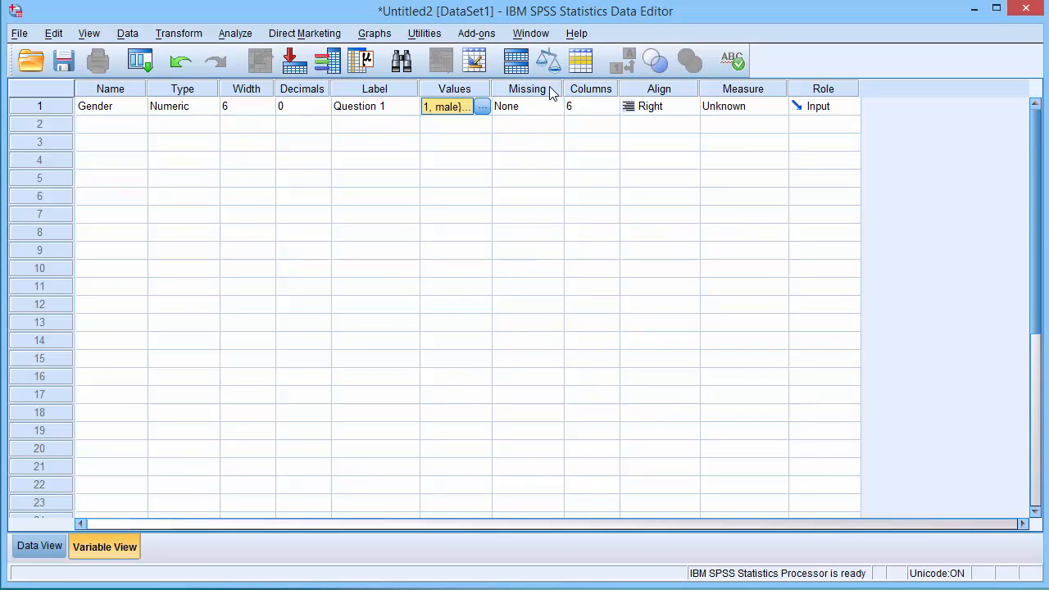
# Choose Nominal from Gender's Measure dropdown
pyautogui.click(591, 106)
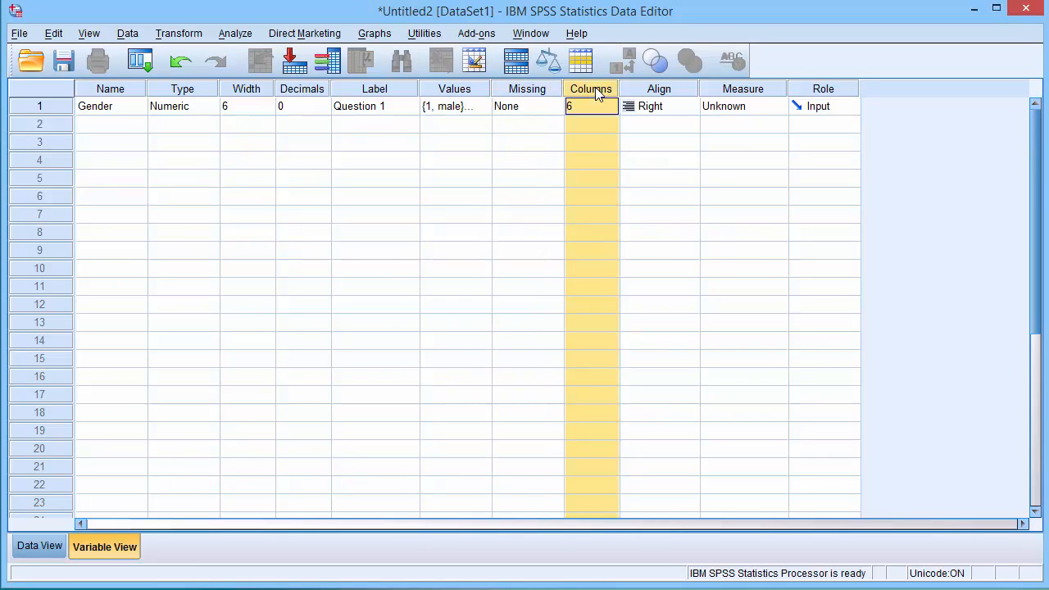
pyautogui.click(659, 105)
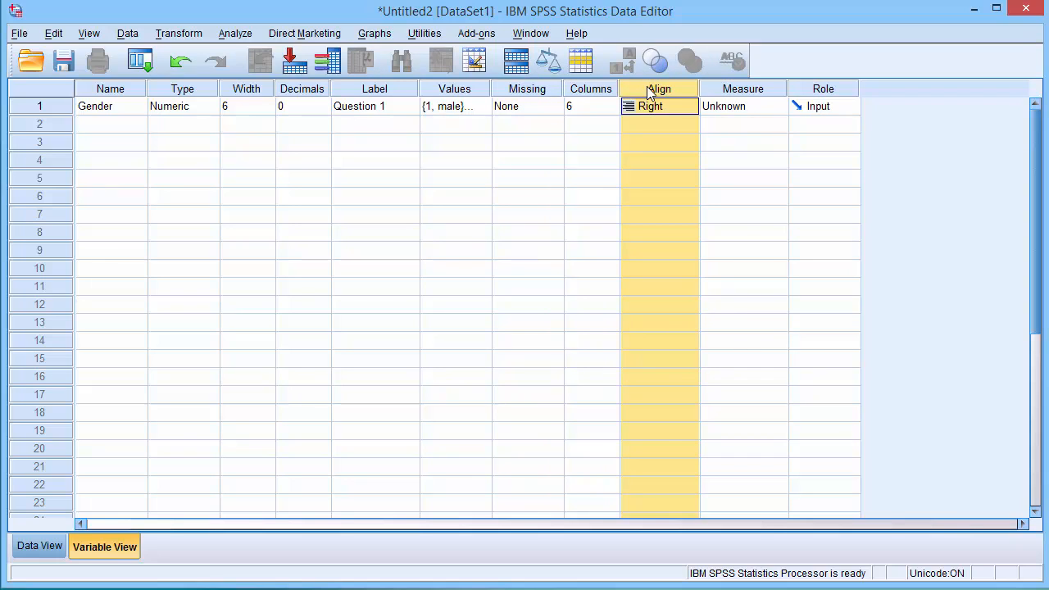
pyautogui.moveTo(754, 94)
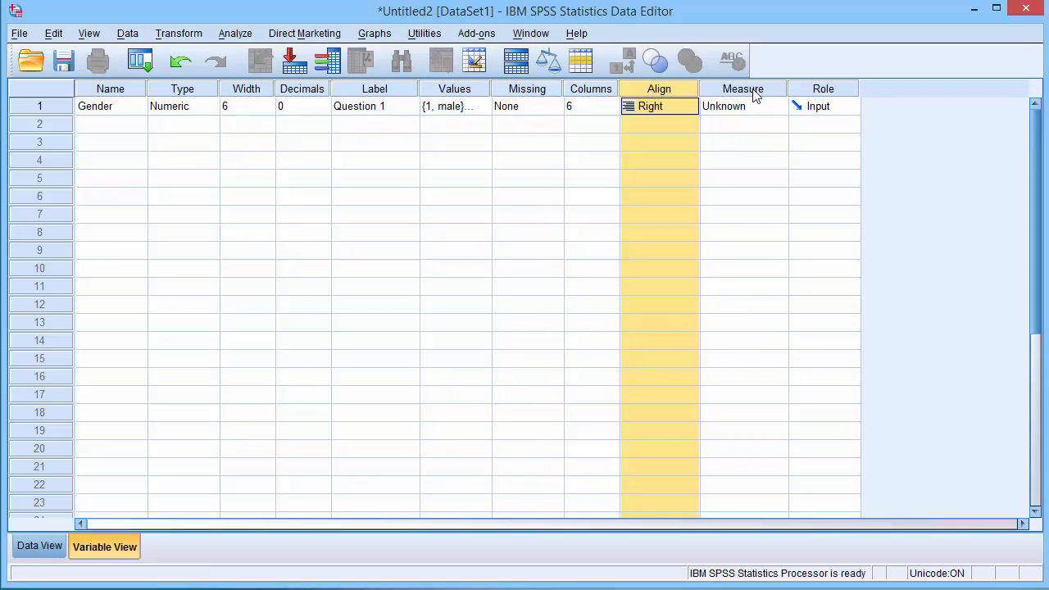
pyautogui.click(743, 106)
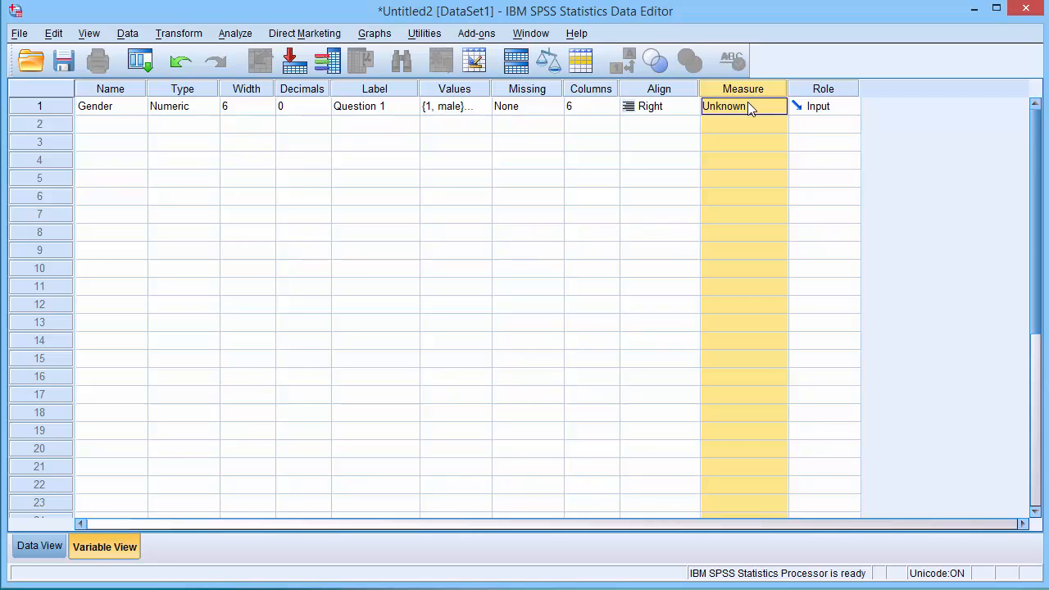
pyautogui.click(776, 105)
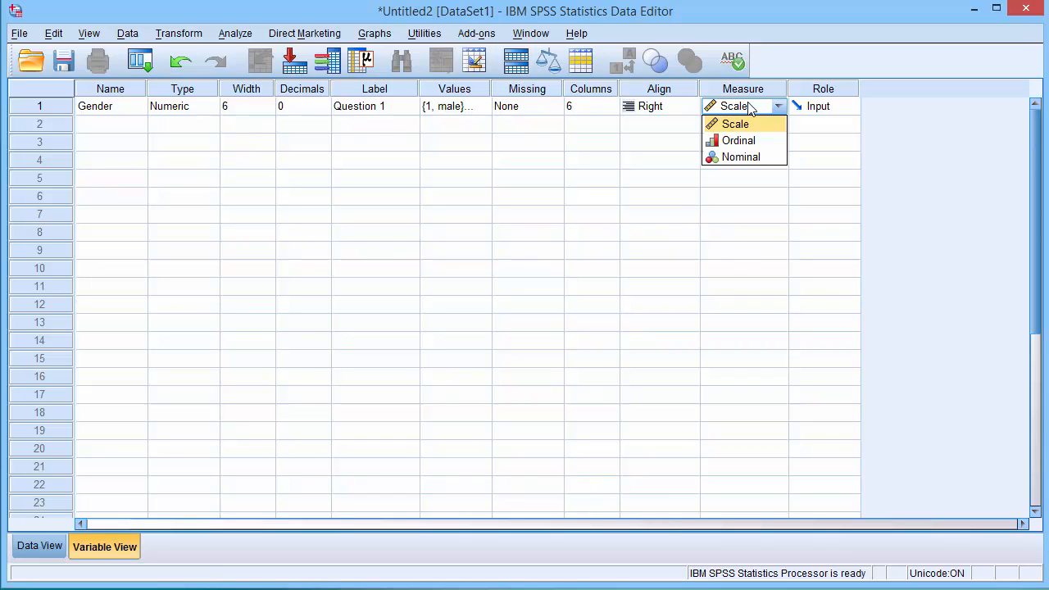
pyautogui.moveTo(740, 156)
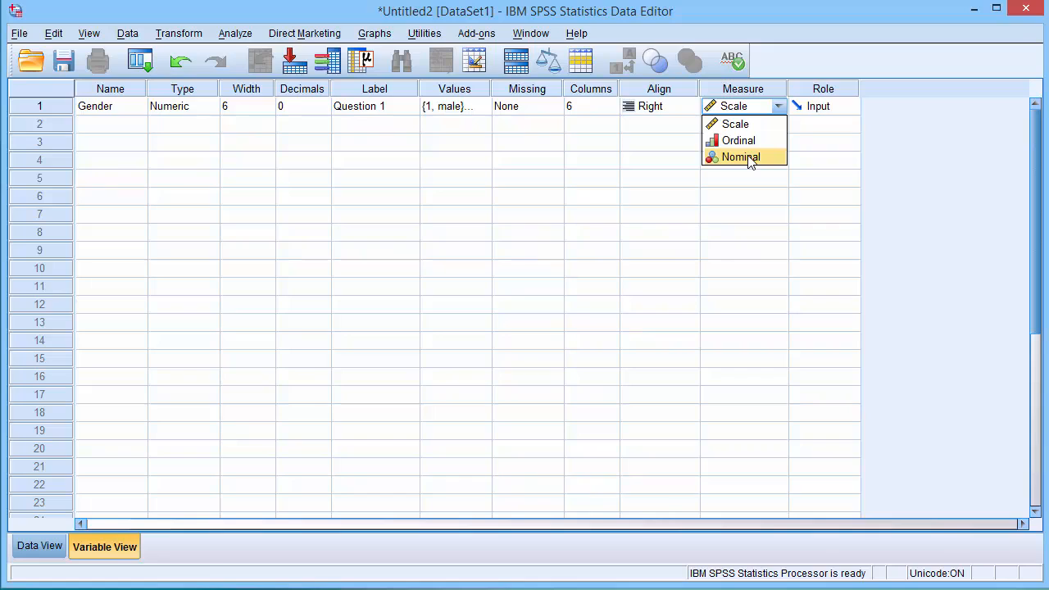
pyautogui.click(740, 156)
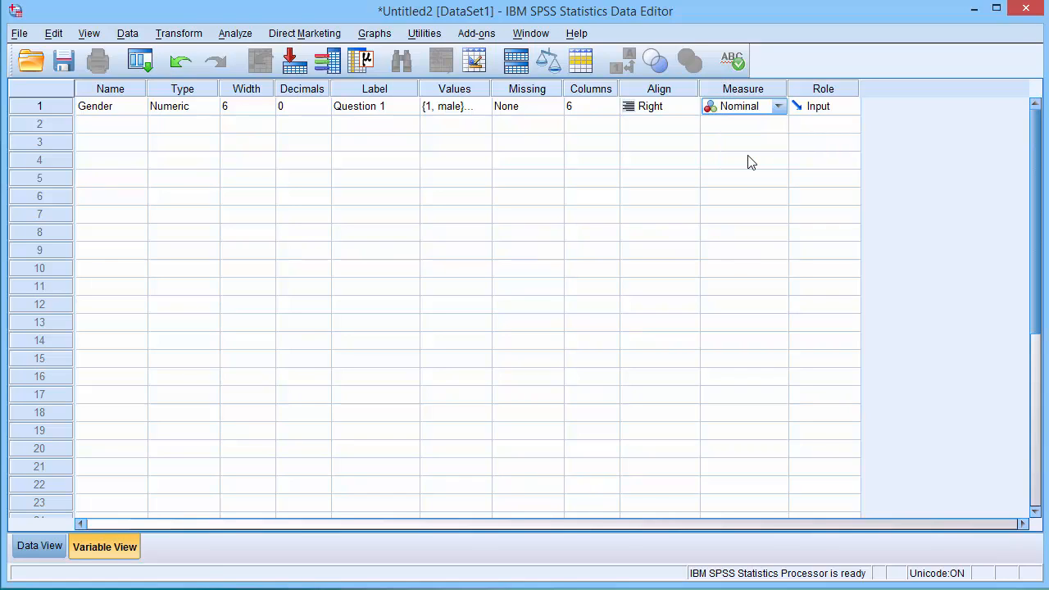
pyautogui.moveTo(749, 178)
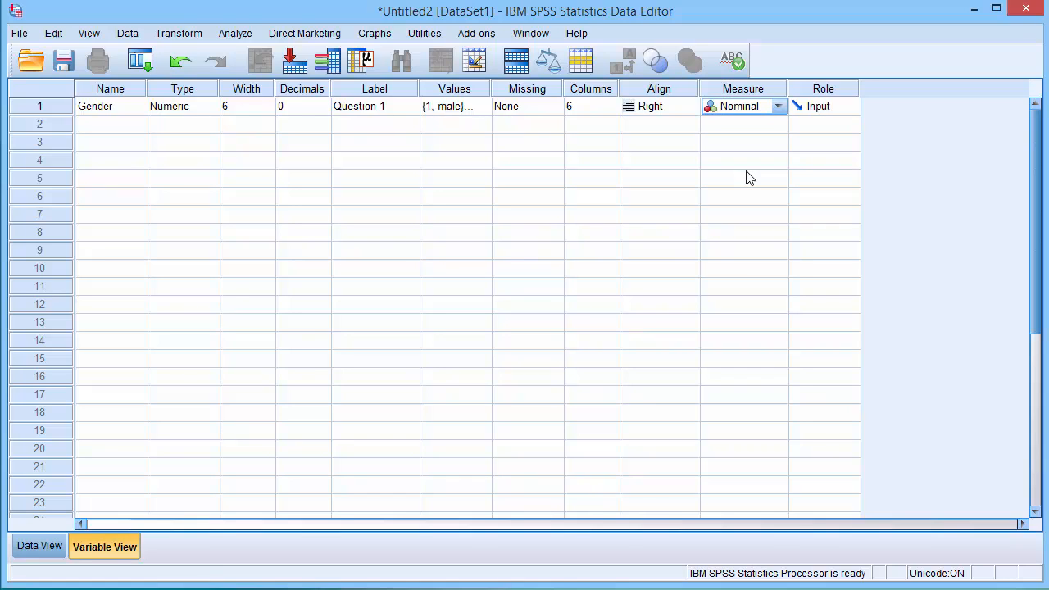
pyautogui.moveTo(180, 442)
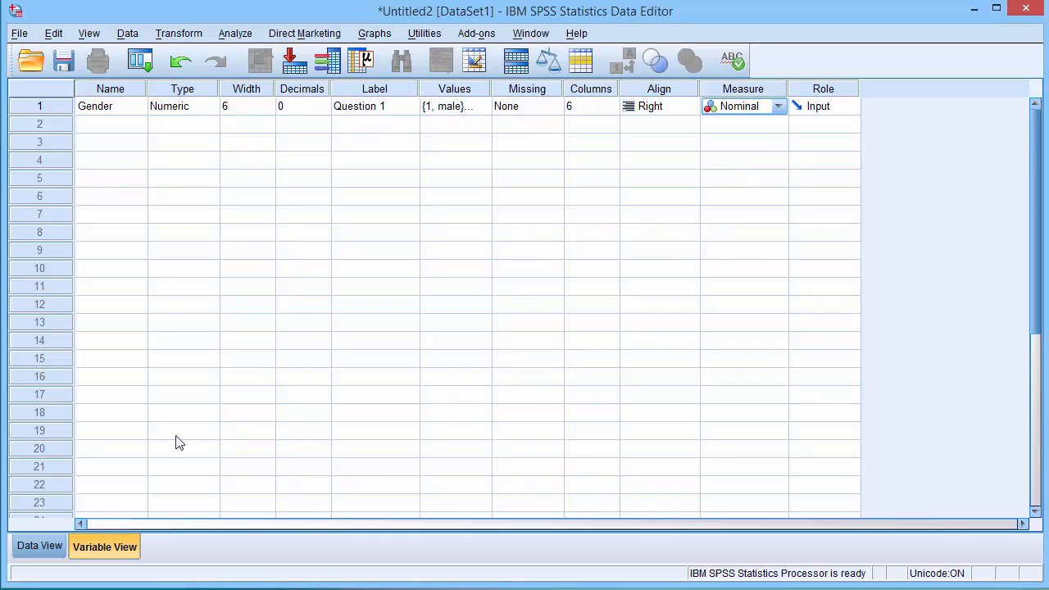
pyautogui.click(40, 546)
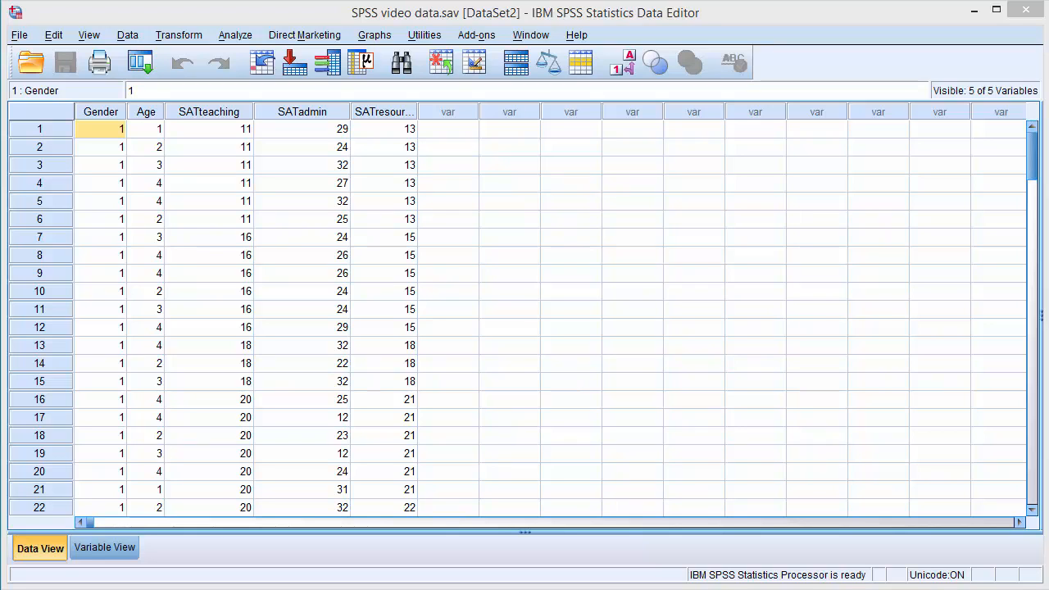
# Browse SPSS video data.sav, selecting a SATteaching value and the second case
pyautogui.click(101, 110)
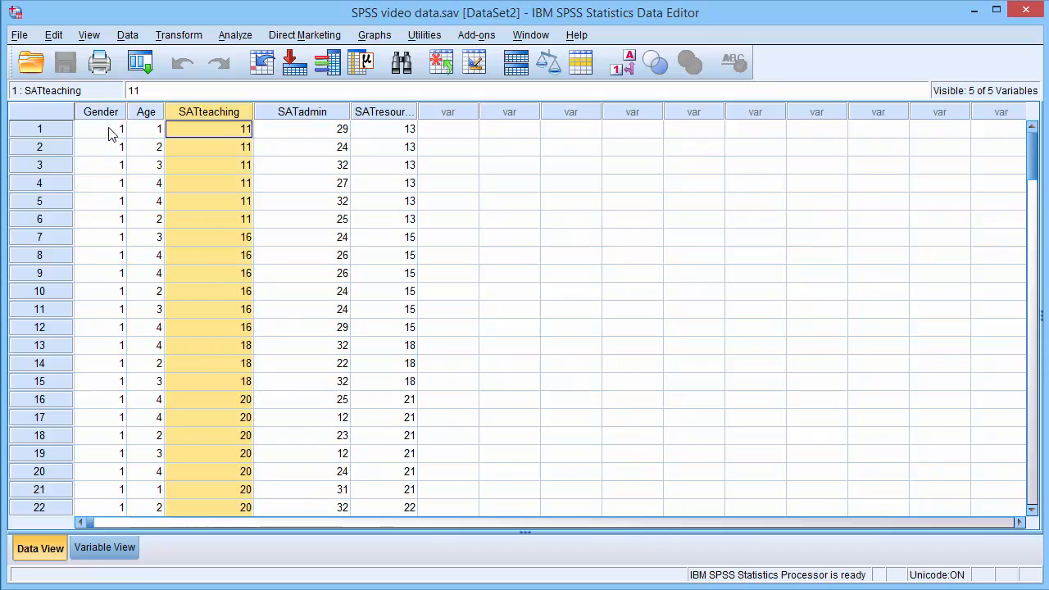
pyautogui.click(100, 147)
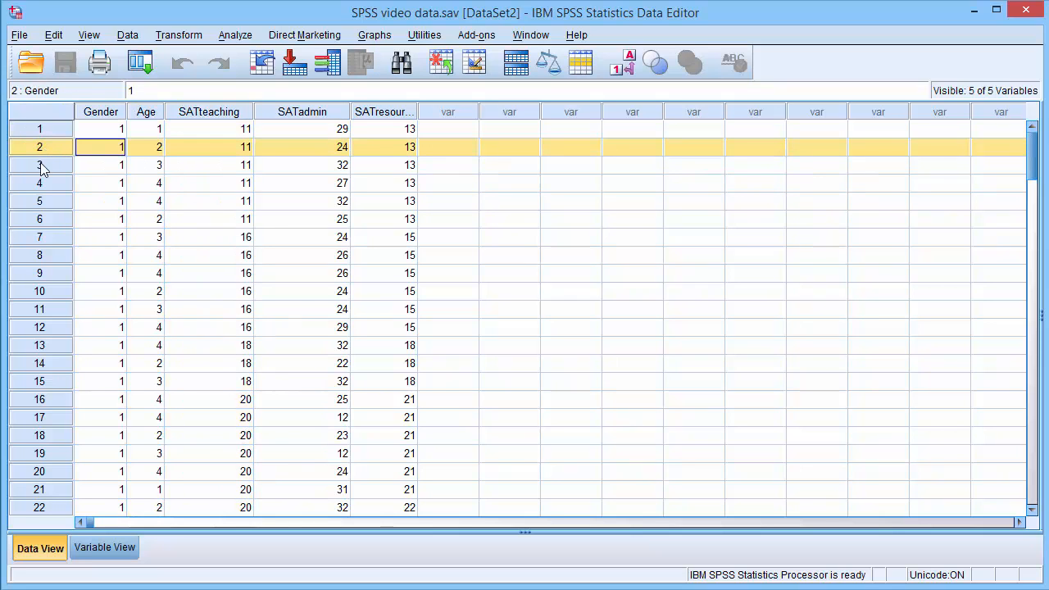